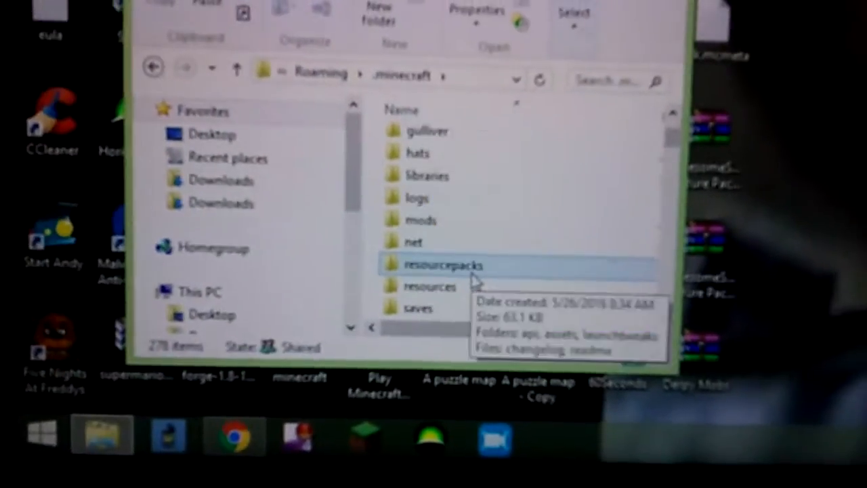
Open the resourcepacks folder inside .minecraft in File Explorer
{"action": "double_click", "coordinate": [443, 265]}
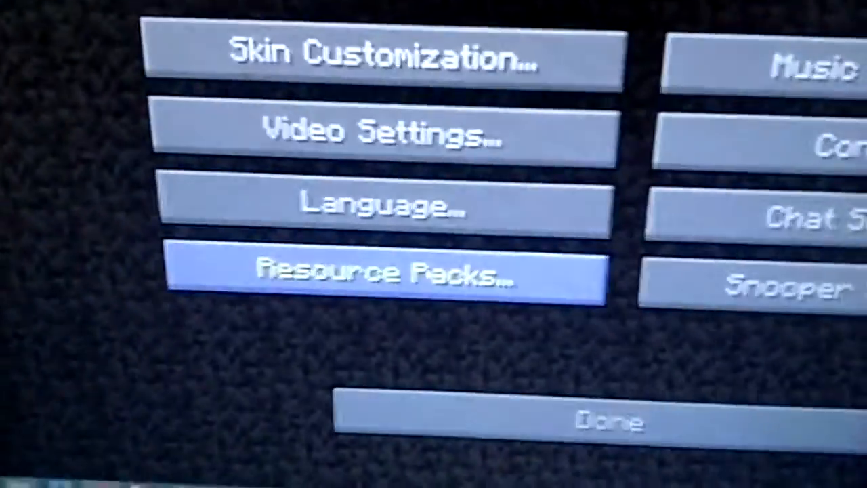
Open Resource Packs from Minecraft's Options, then return to the title screen
{"action": "left_click", "coordinate": [386, 275]}
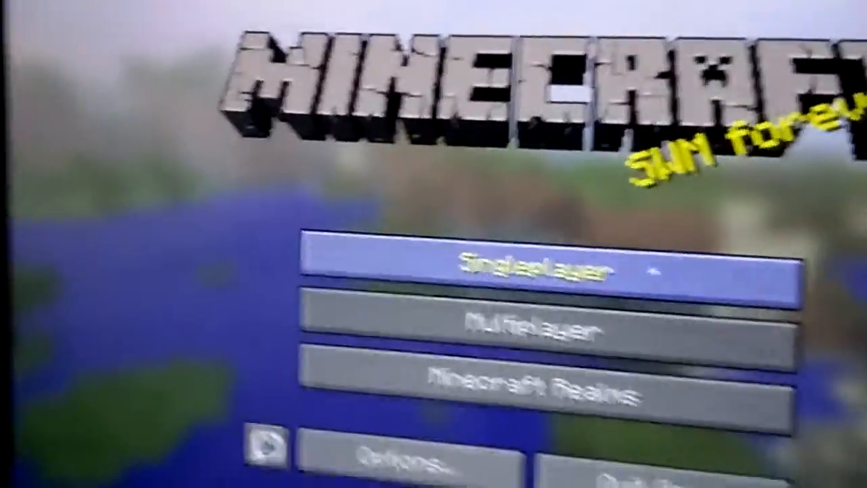
Start Singleplayer and load the world with villagers and two houses
{"action": "left_click", "coordinate": [555, 264]}
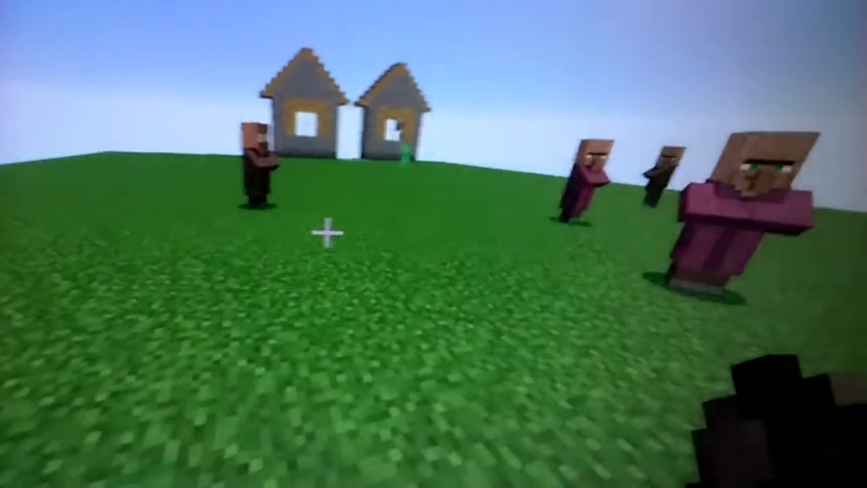